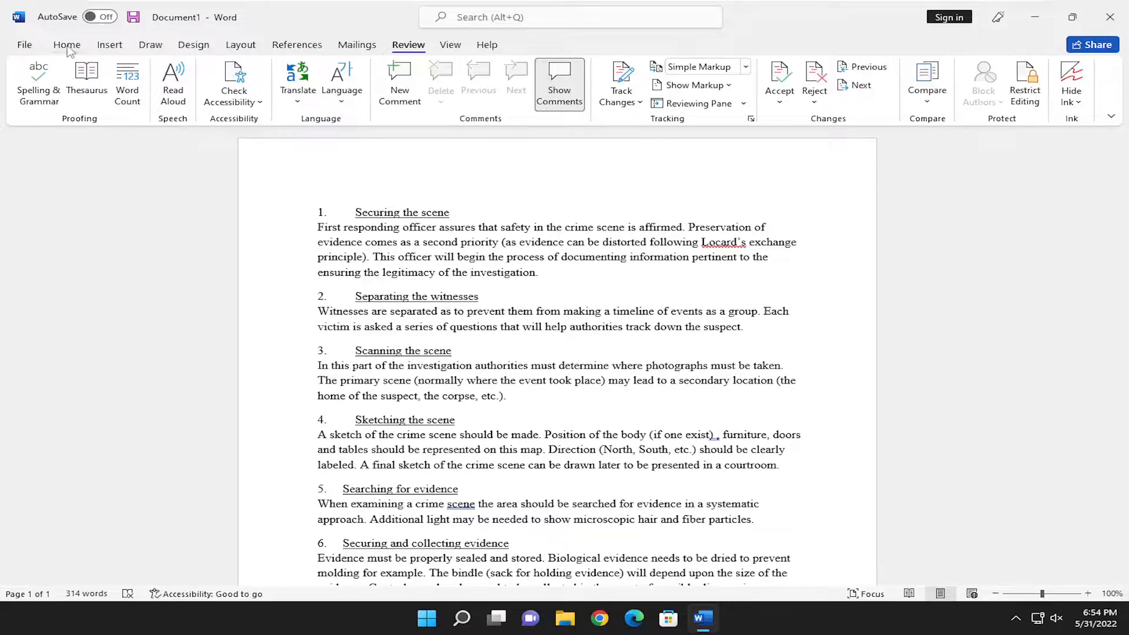
- Open Word's Translator for translating the entire document from the Review tab
{"action": "left_click", "coordinate": [66, 44]}
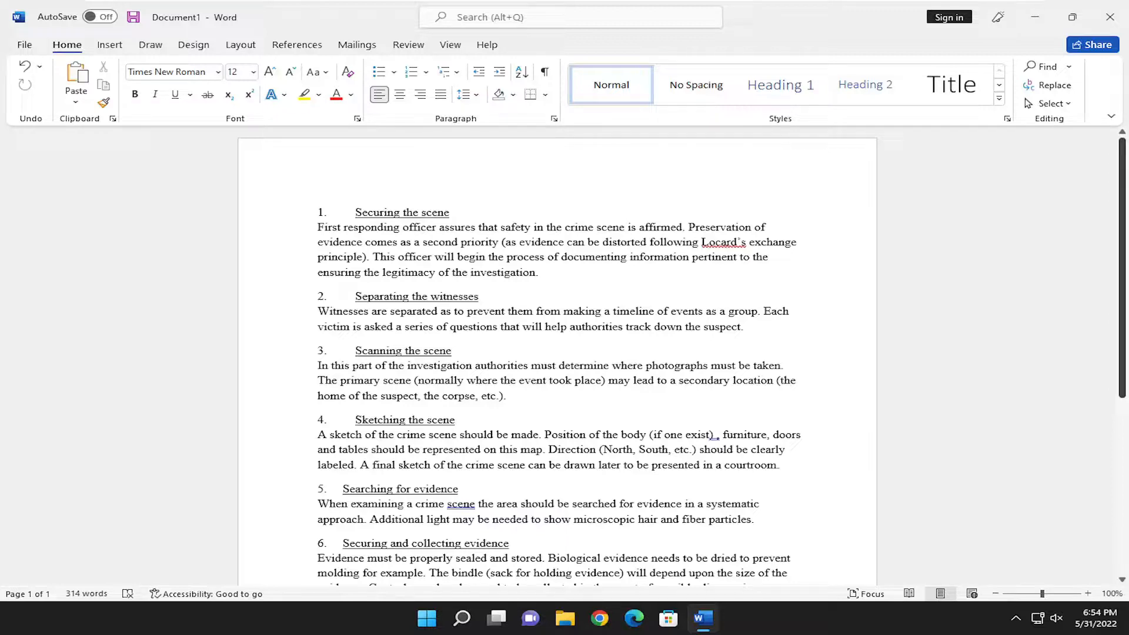
{"action": "left_click", "coordinate": [408, 45]}
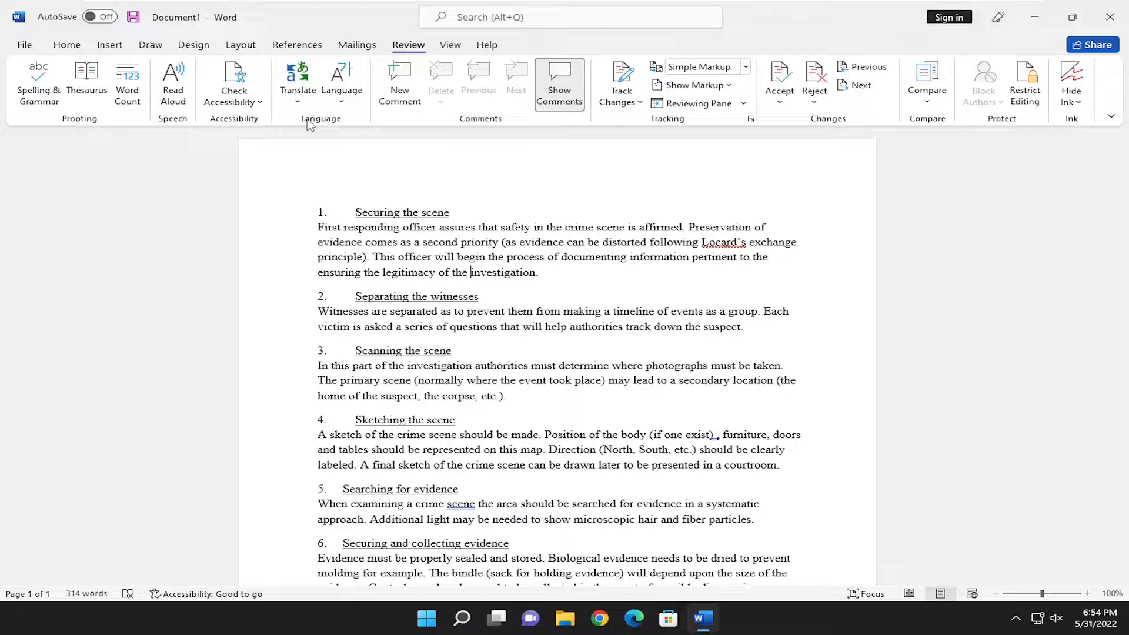
{"action": "left_click", "coordinate": [297, 81]}
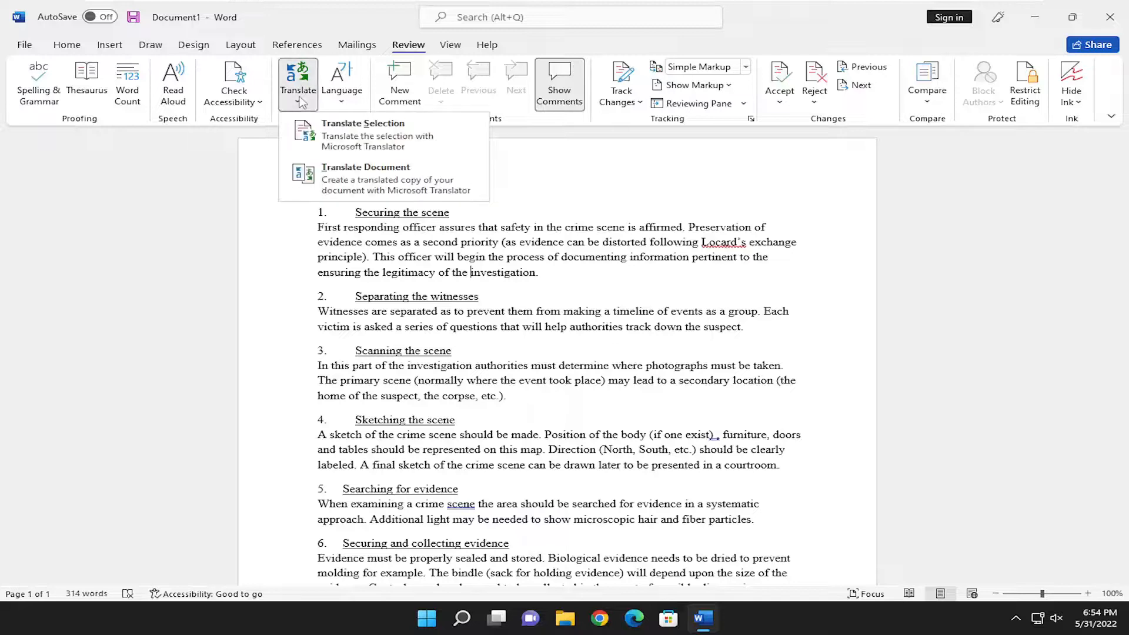
{"action": "mouse_move", "coordinate": [363, 134]}
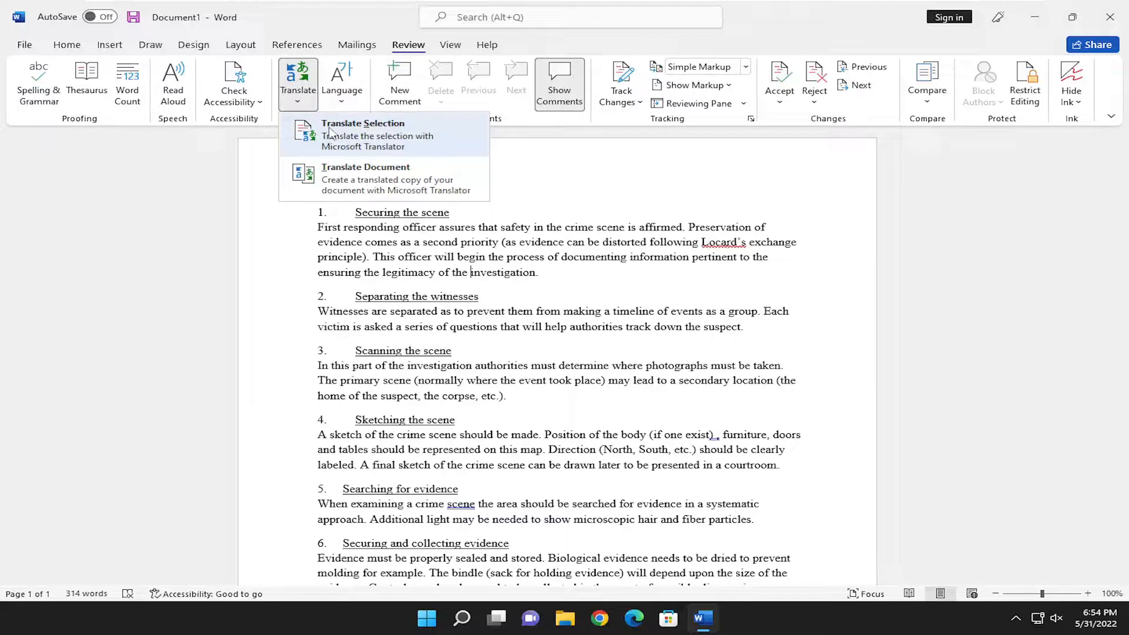
{"action": "mouse_move", "coordinate": [392, 158]}
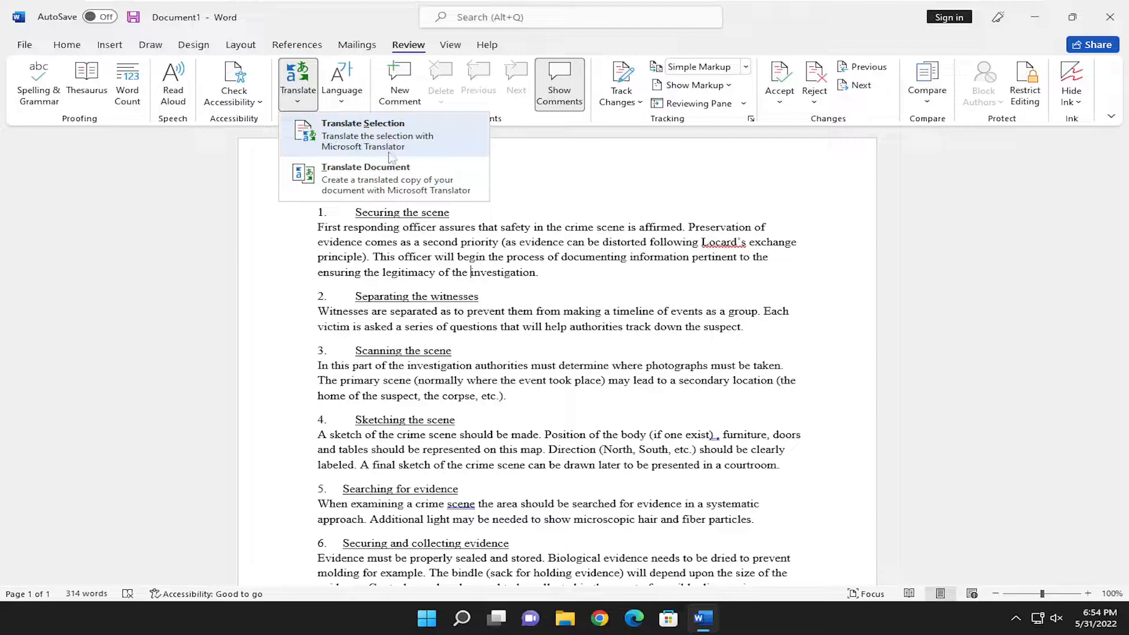
{"action": "mouse_move", "coordinate": [362, 142]}
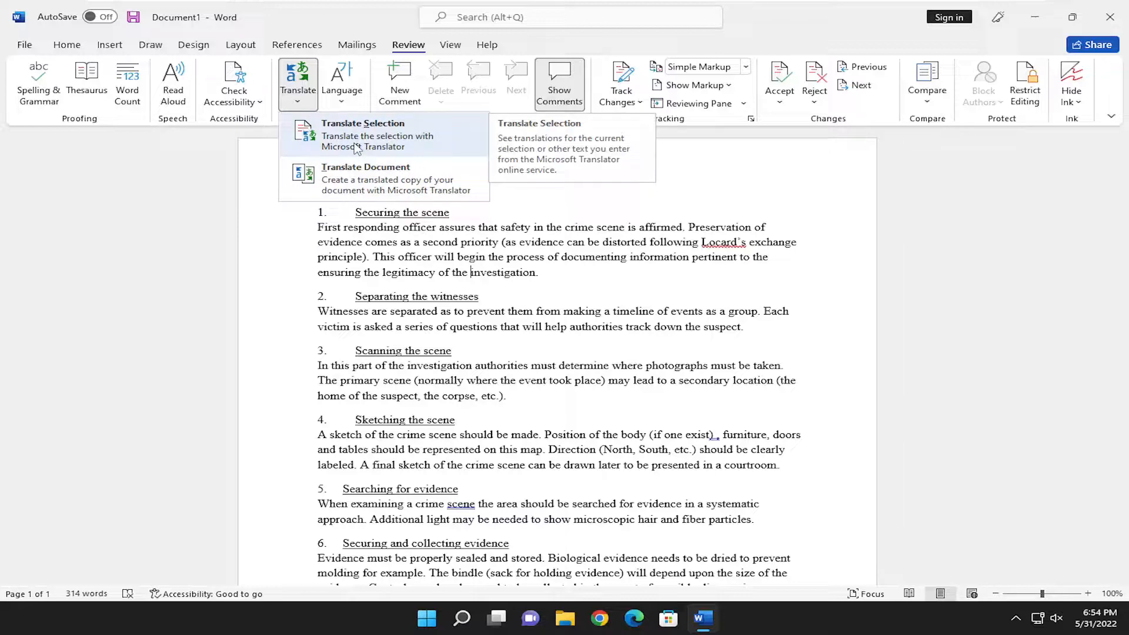
{"action": "mouse_move", "coordinate": [360, 186]}
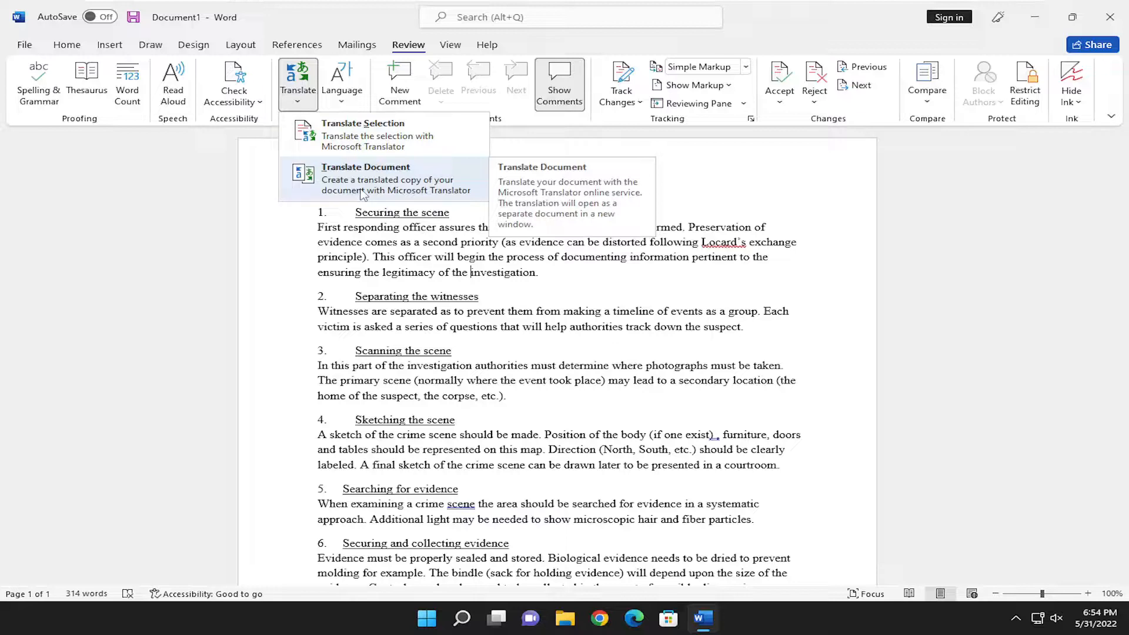
{"action": "mouse_move", "coordinate": [413, 193]}
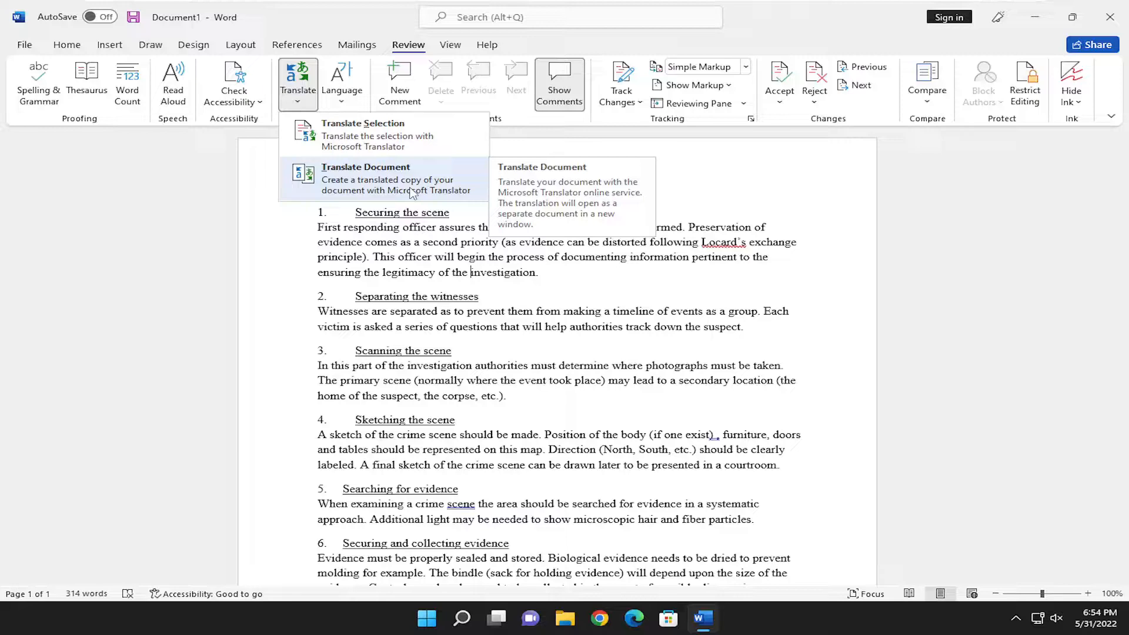
{"action": "left_click", "coordinate": [365, 178]}
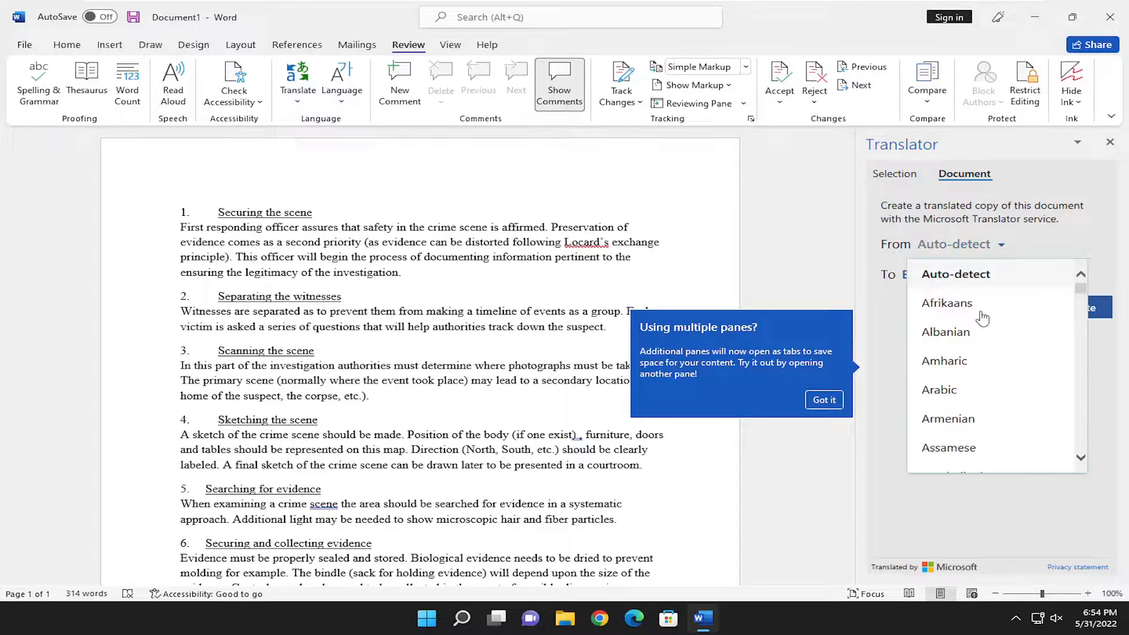
- Set the Translator source language to English and the target language to French
{"action": "type", "text": "english"}
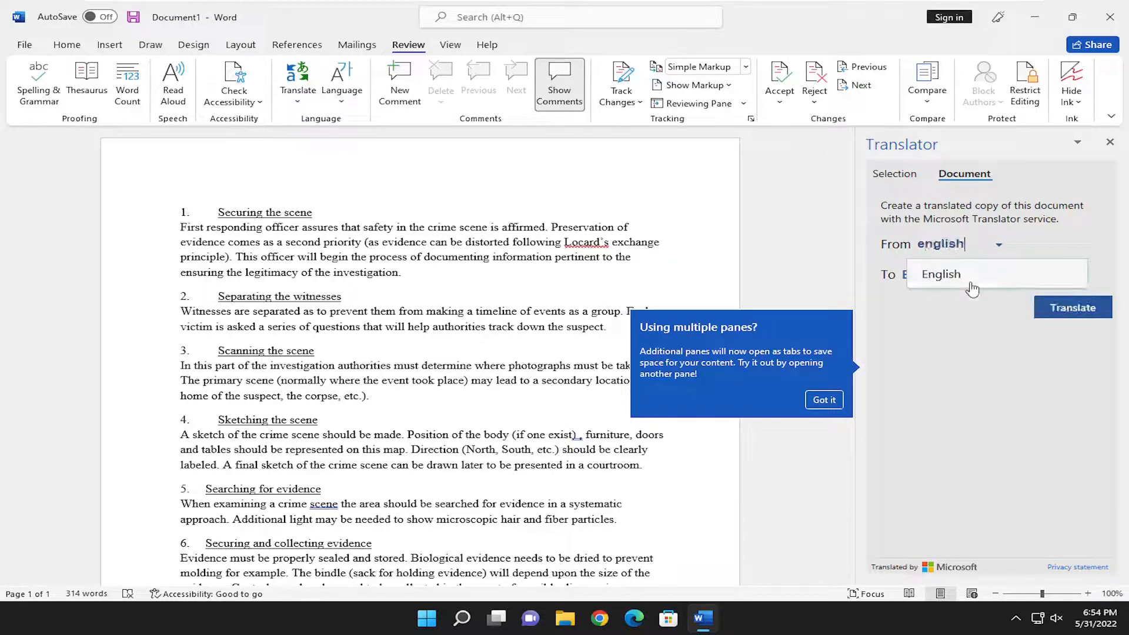
{"action": "left_click", "coordinate": [940, 274]}
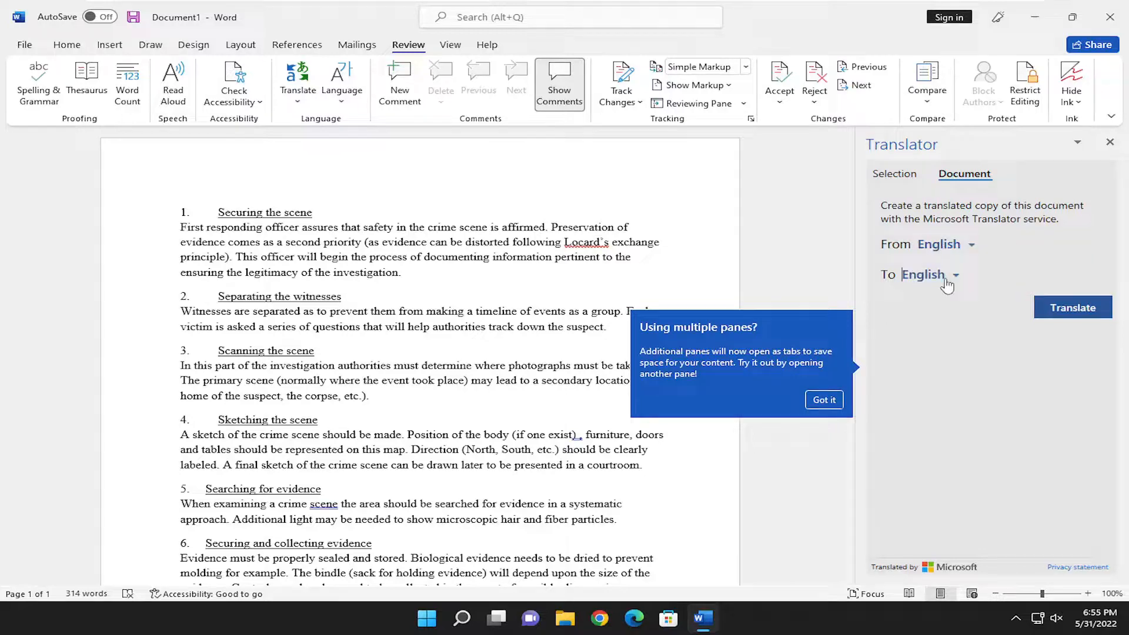
{"action": "left_click", "coordinate": [956, 275]}
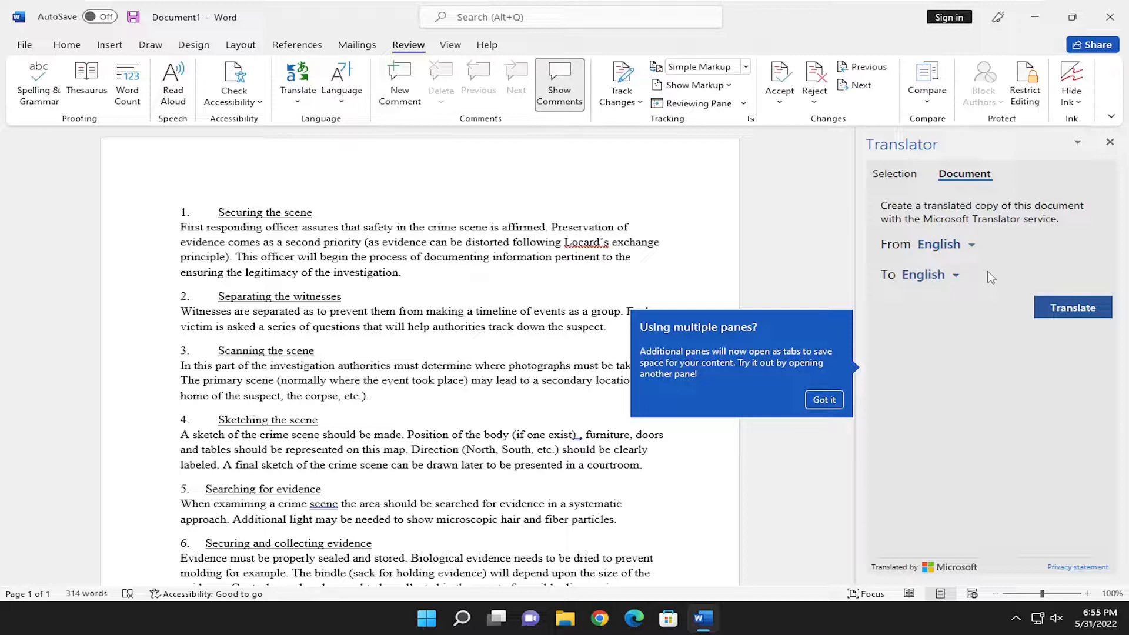
{"action": "left_click", "coordinate": [928, 275]}
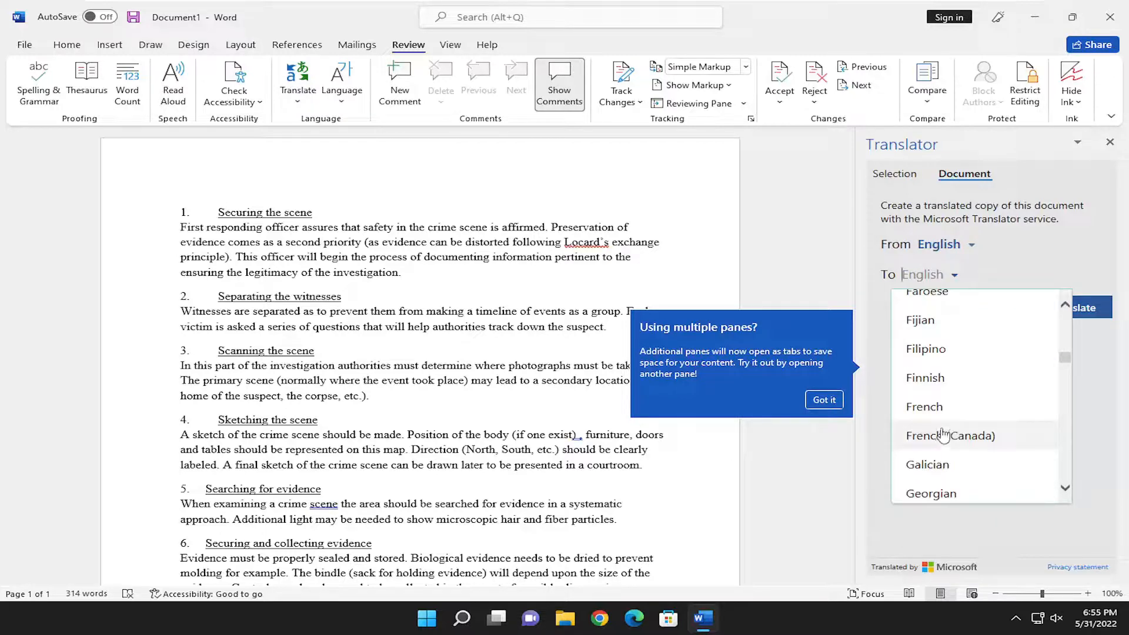
{"action": "scroll", "scroll_direction": "down", "scroll_amount": 3}
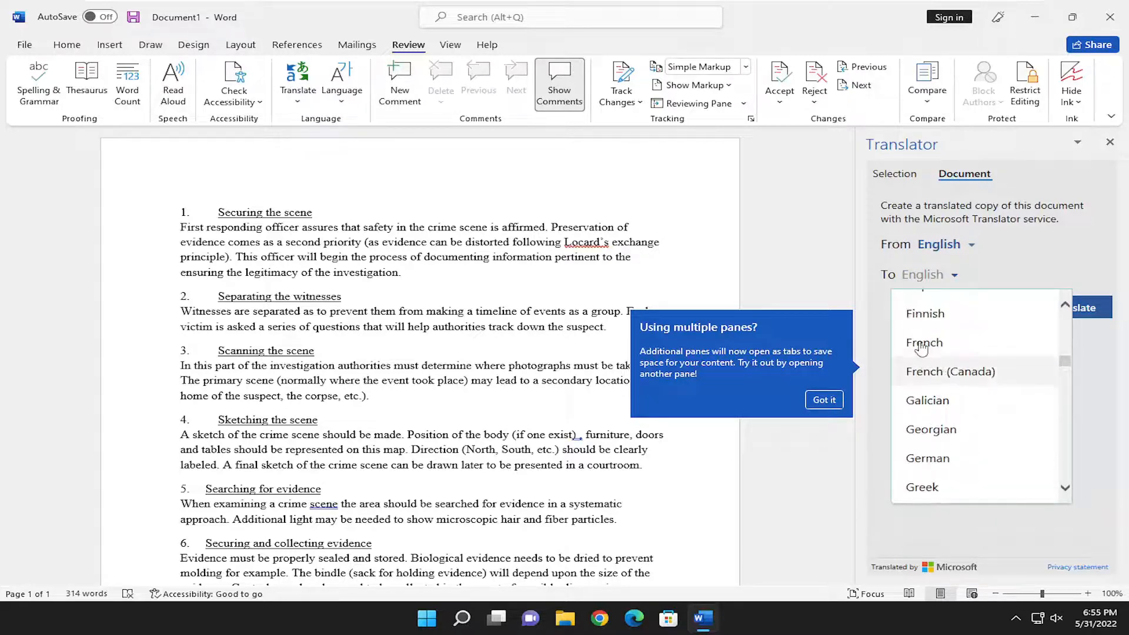
{"action": "left_click", "coordinate": [924, 343]}
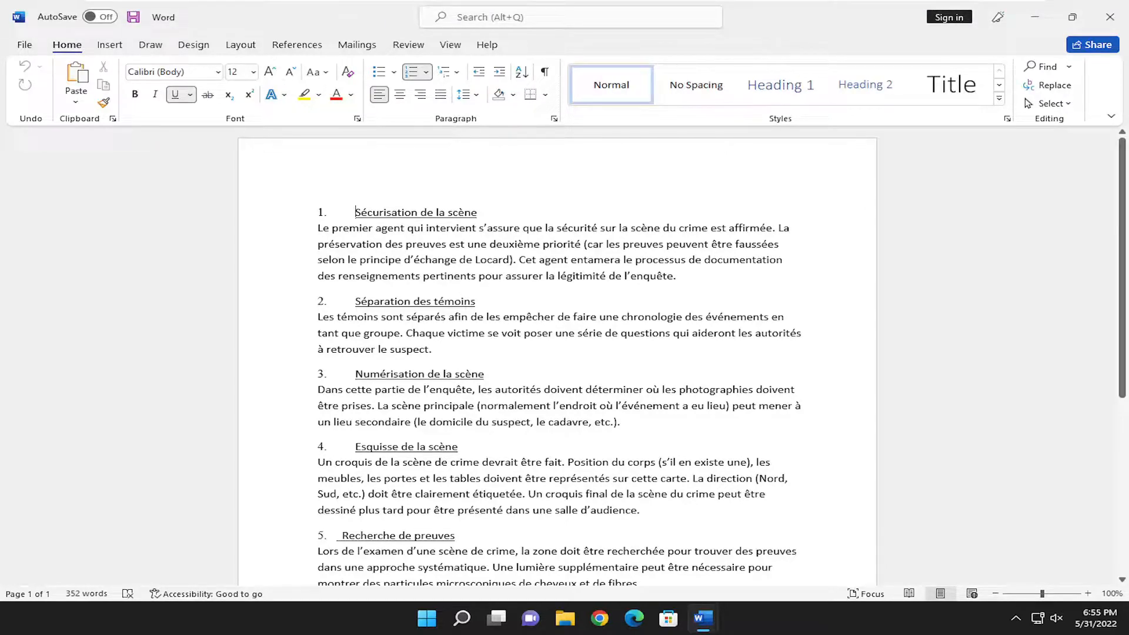
- Scroll through the new French copy of the crime scene procedure
{"action": "scroll", "scroll_direction": "down", "scroll_amount": 3}
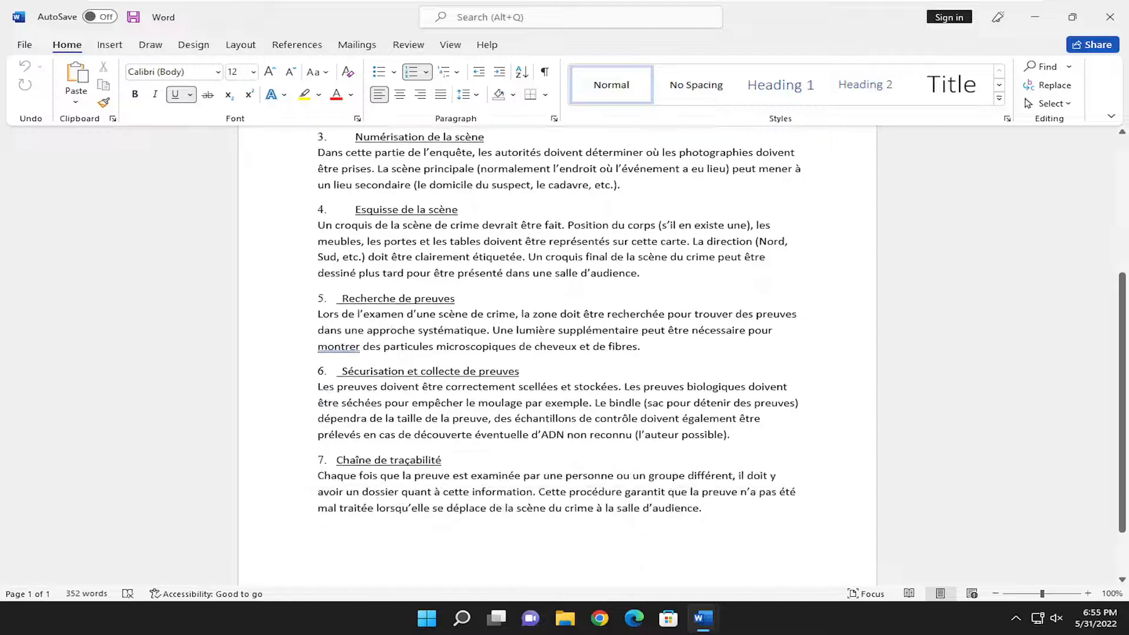
{"action": "scroll", "scroll_direction": "up", "scroll_amount": 3}
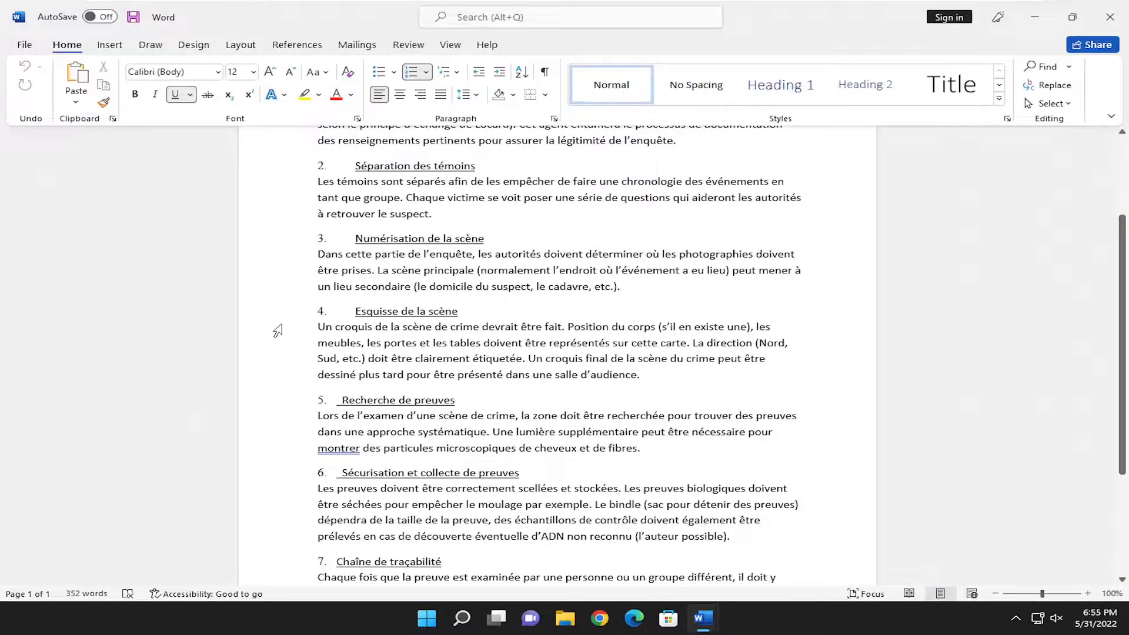
{"action": "mouse_move", "coordinate": [292, 336]}
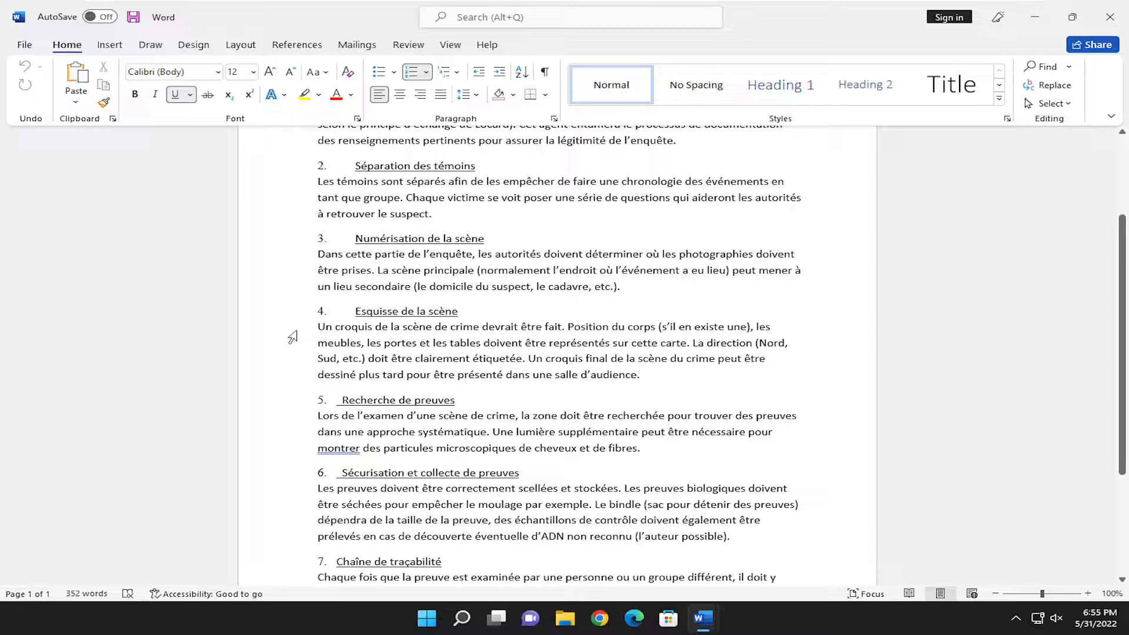
{"action": "mouse_move", "coordinate": [292, 337]}
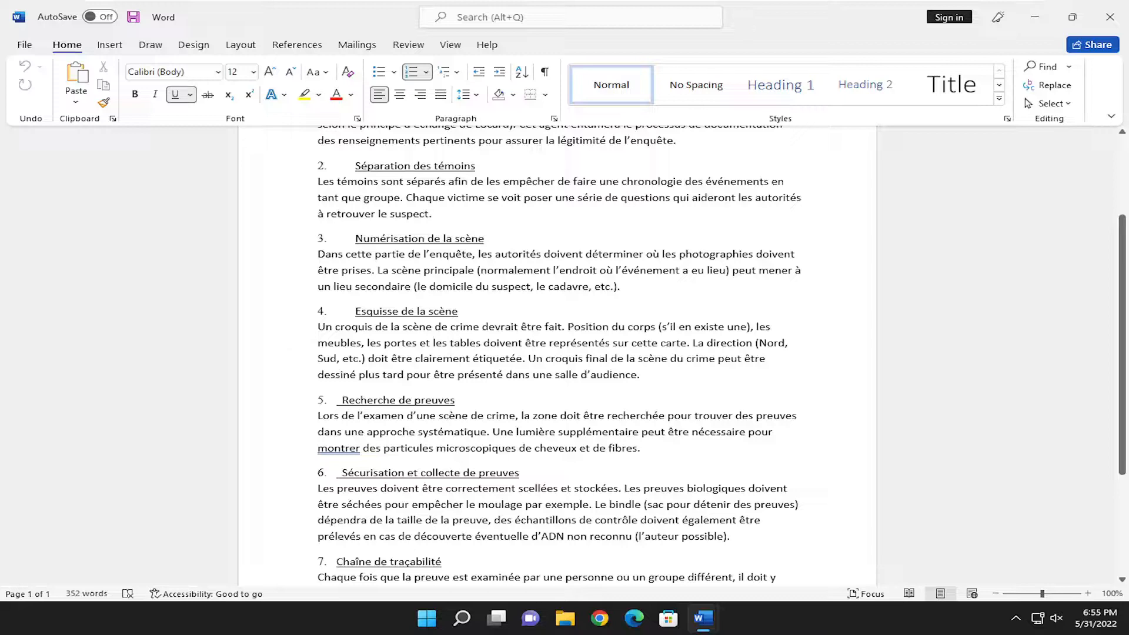